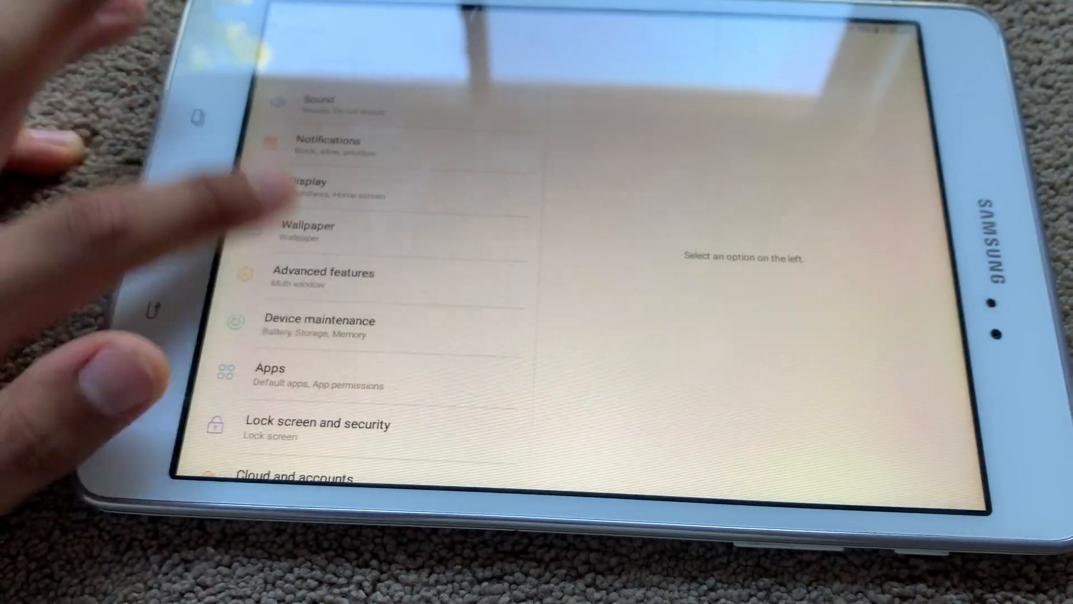
- Scroll to Accessibility and turn on the Assistant menu under its settings
scroll("down", 3)
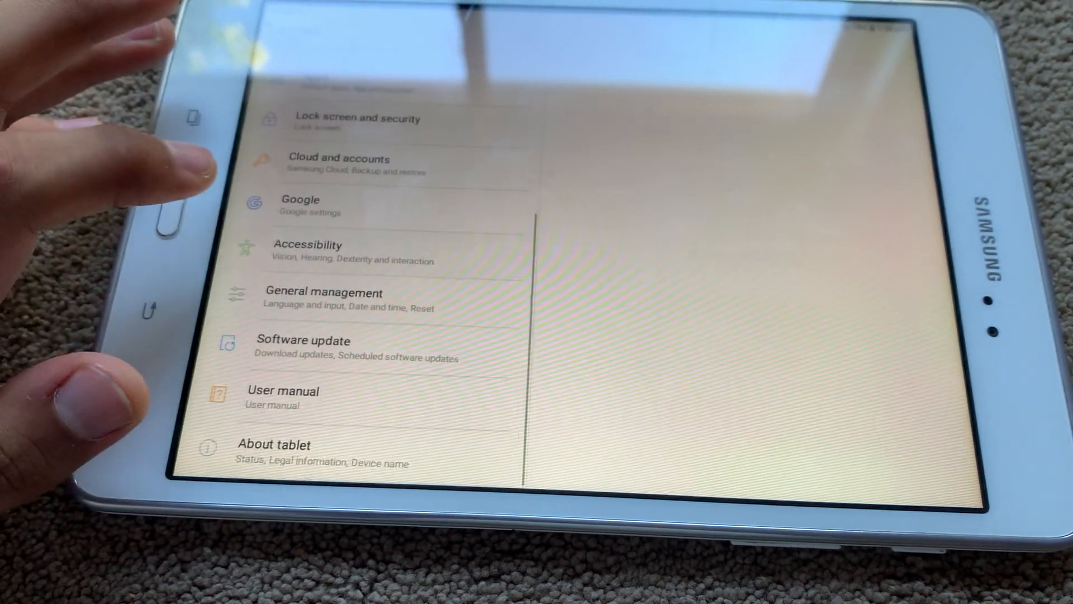
left_click(308, 251)
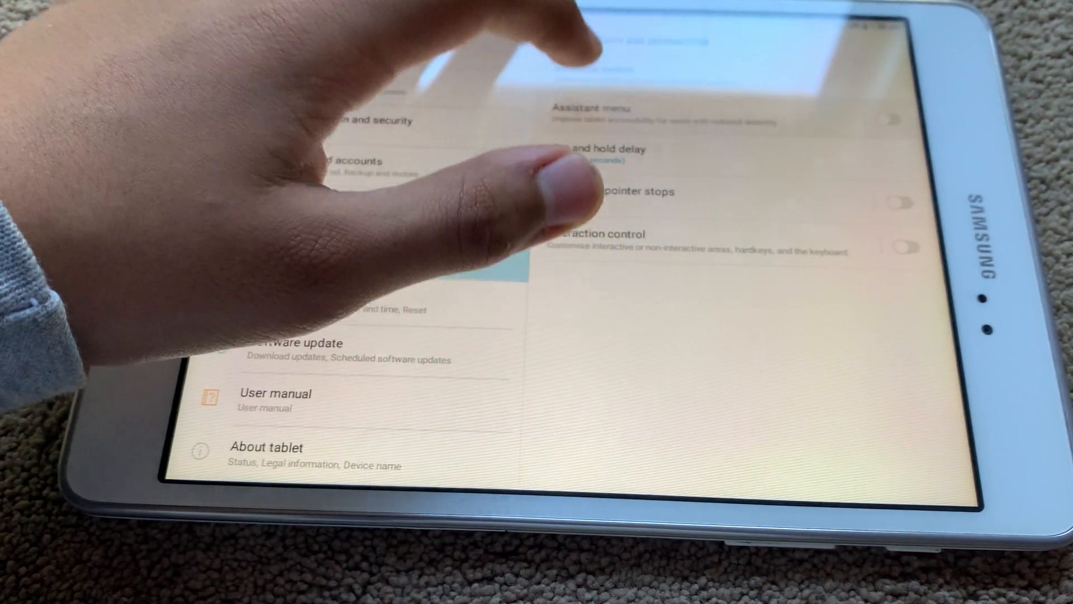
left_click(595, 113)
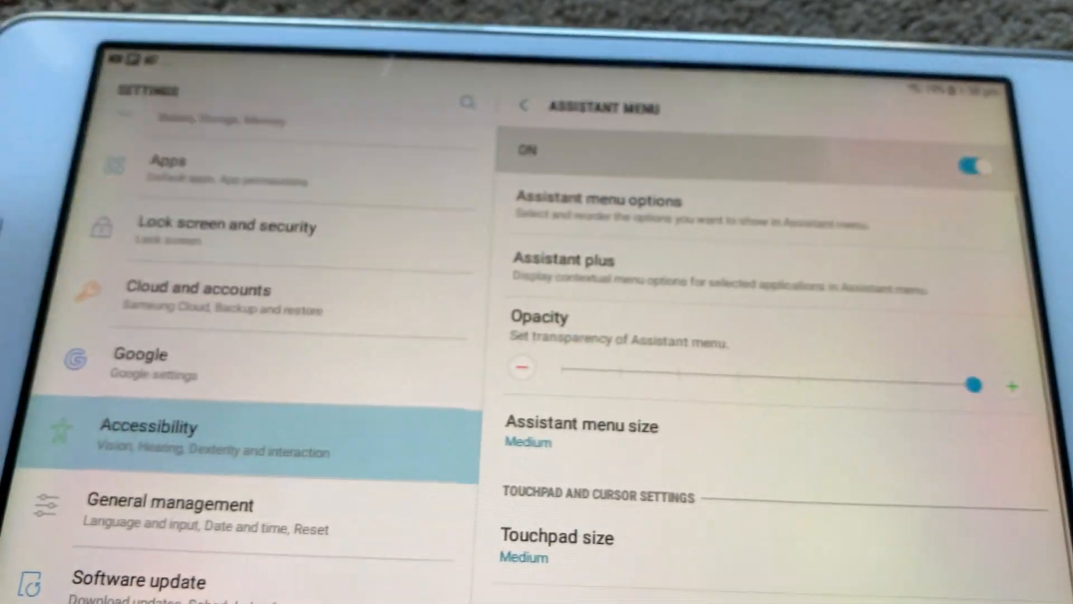
- Scroll down to the Assistant menu's Touchpad and cursor settings section
scroll("down", 3)
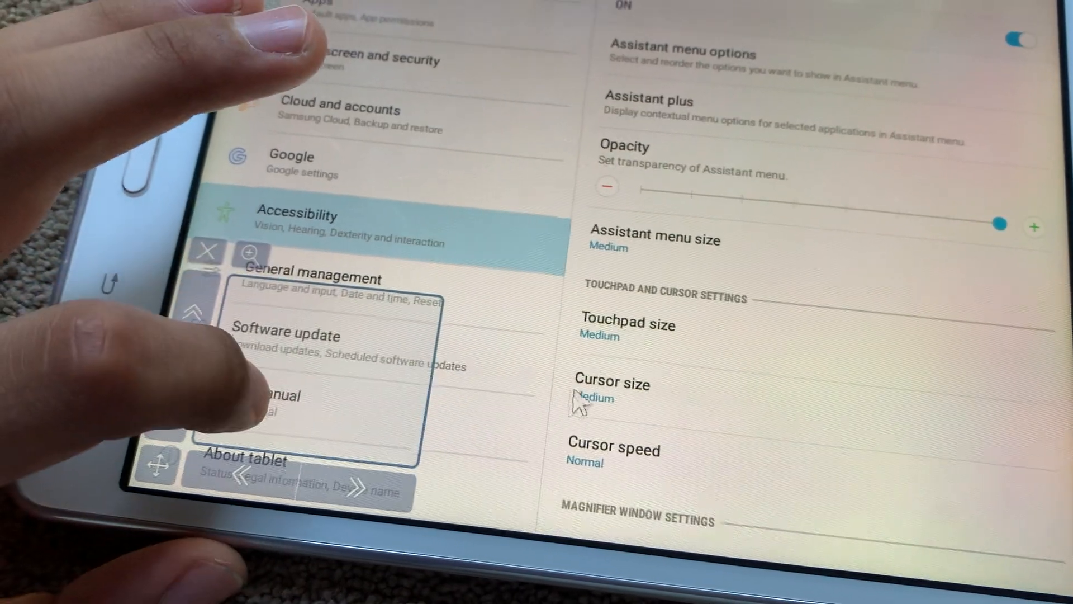
- Set the assistant Touchpad size to Small
left_click(611, 389)
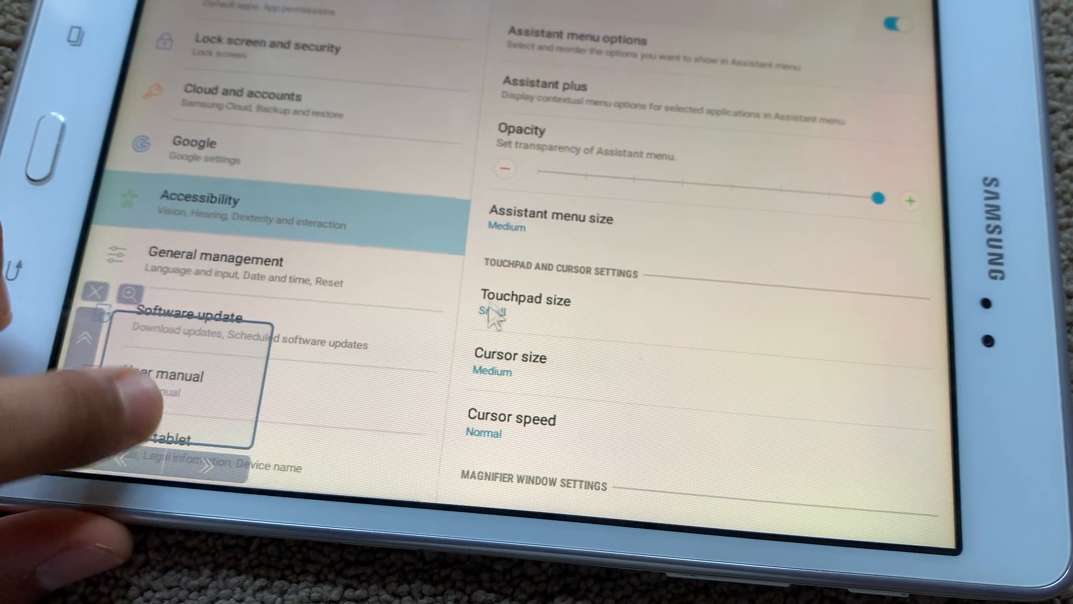
- Set the assistant cursor size to Medium after briefly trying Large
left_click(509, 363)
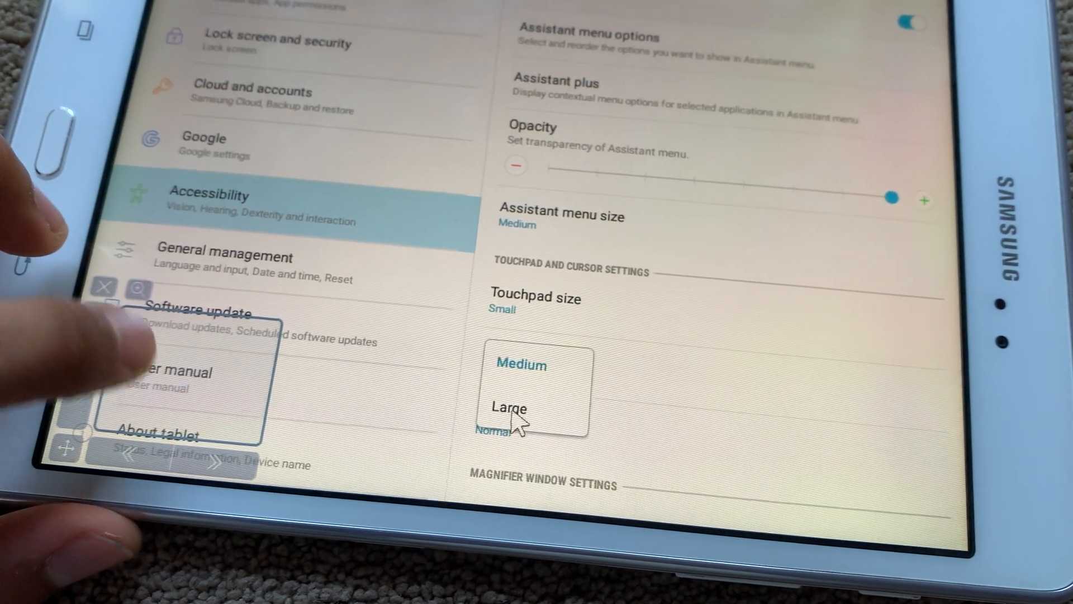
left_click(509, 408)
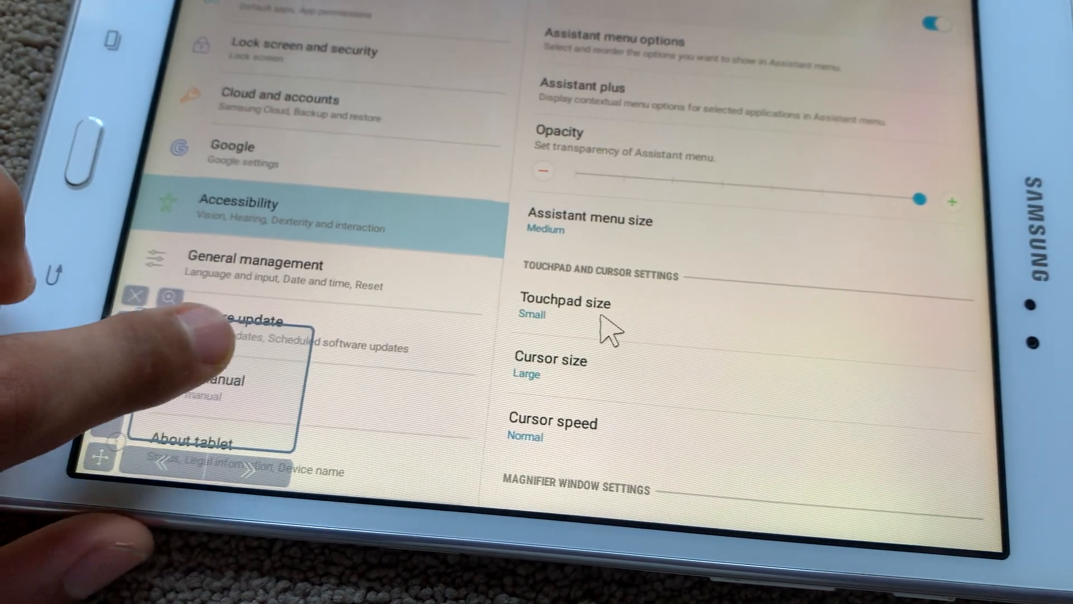
left_click(550, 359)
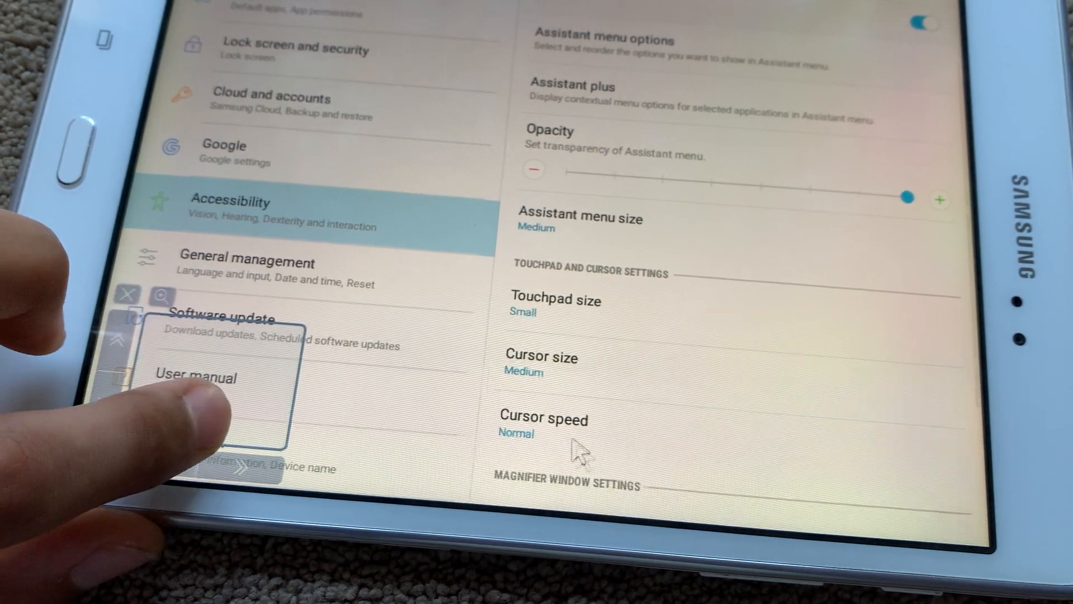
- Set the assistant cursor speed to Fast after briefly trying Slow
left_click(543, 418)
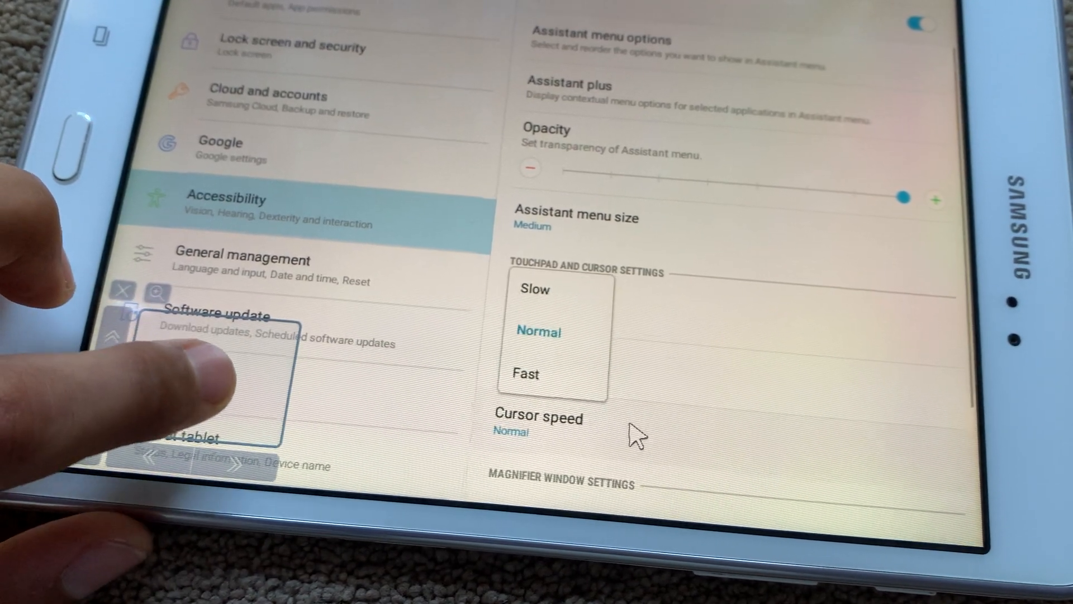
left_click(533, 289)
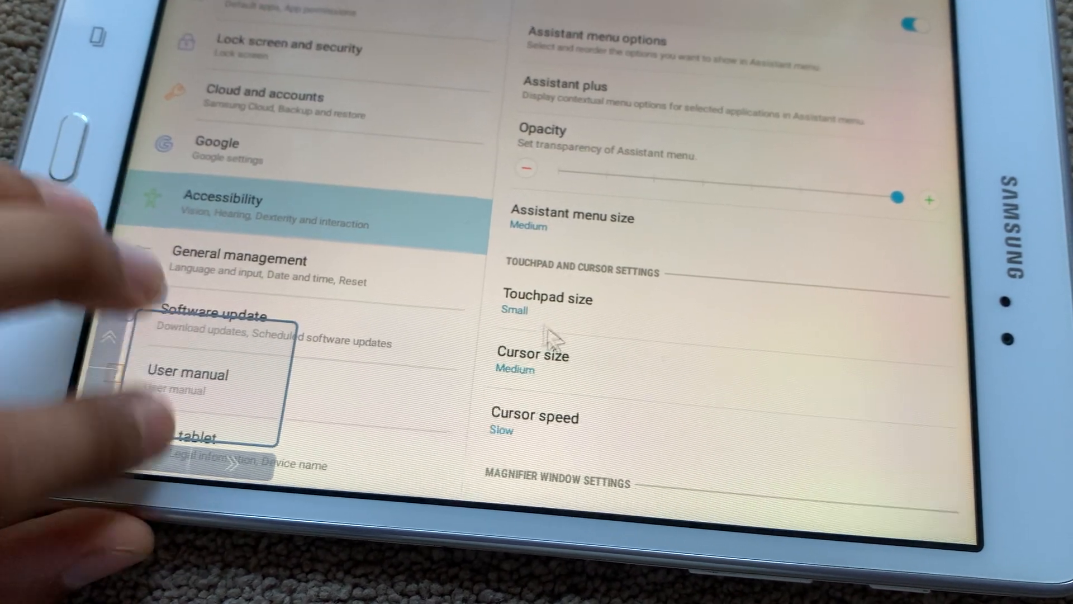
left_click(533, 417)
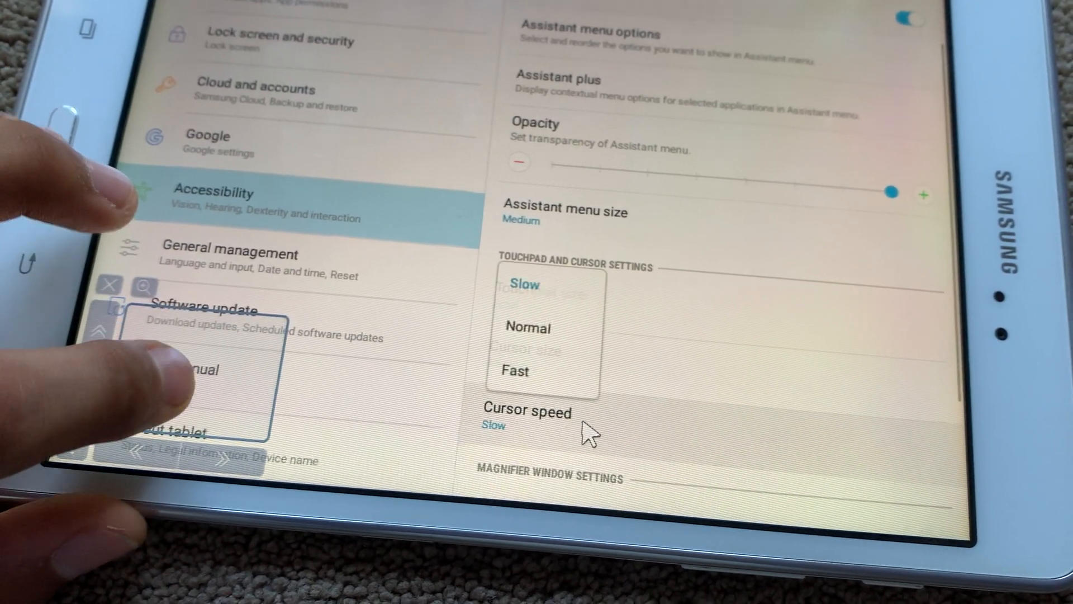
left_click(515, 372)
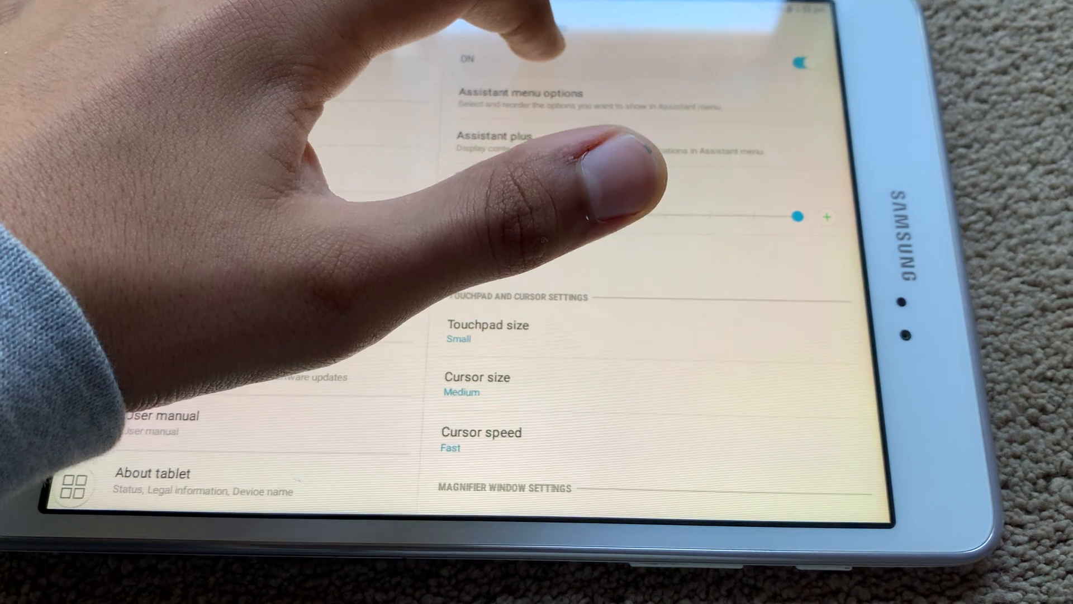
- Turn the Assistant menu off and go to the Connections page
left_click(801, 62)
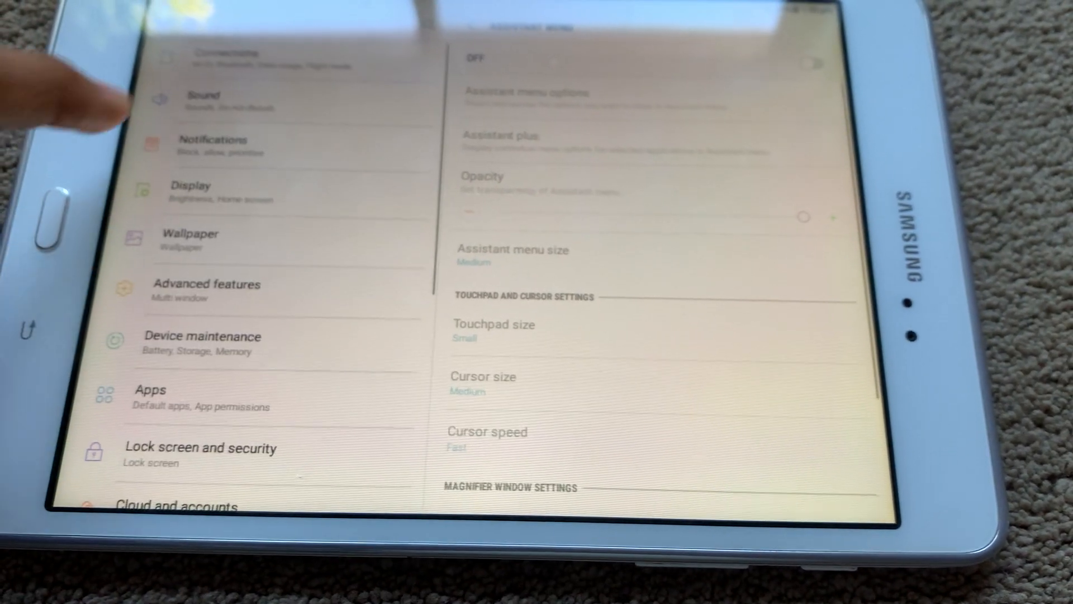
left_click(226, 58)
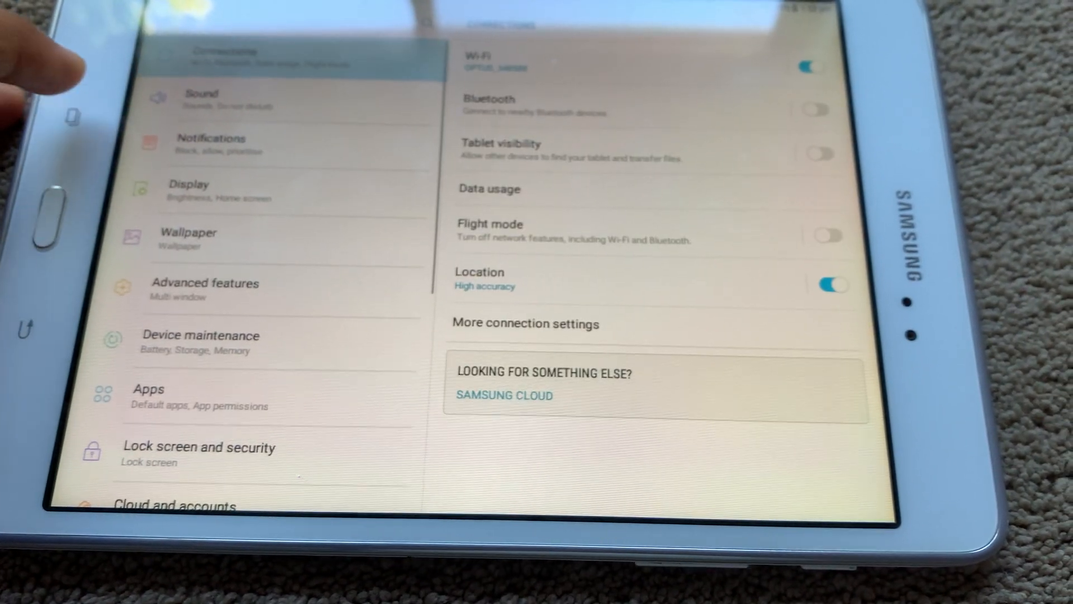